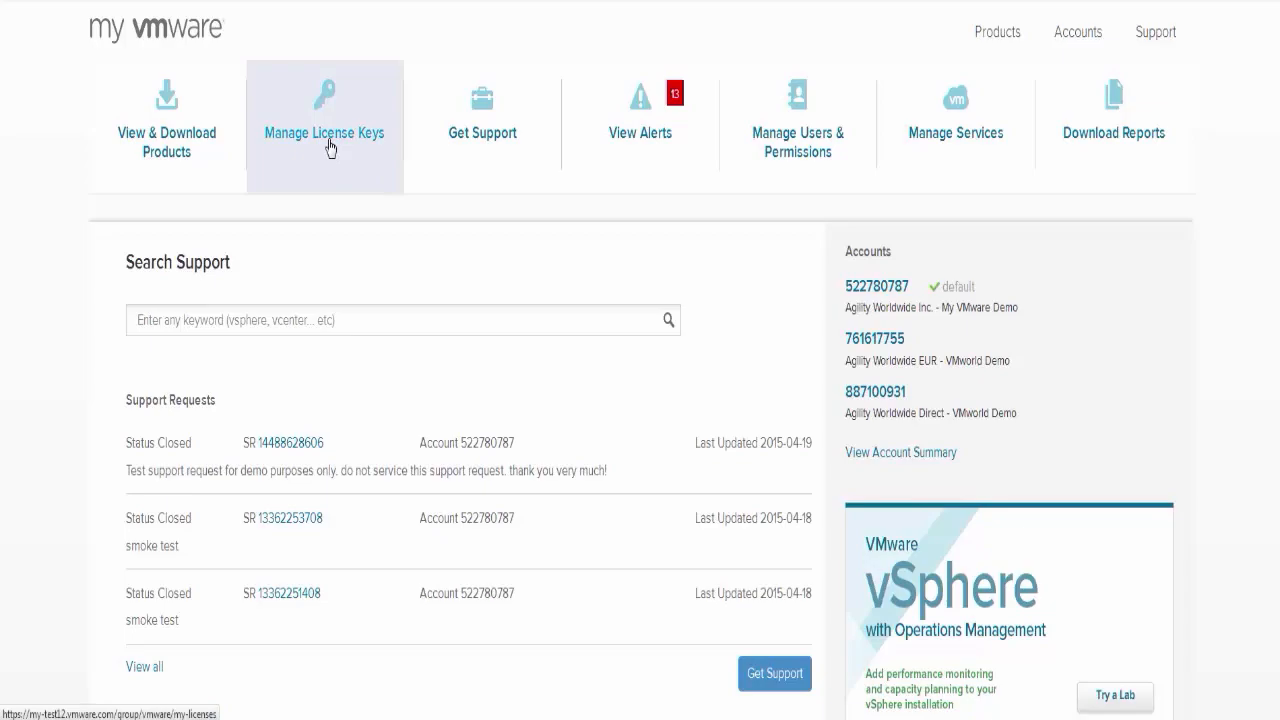
Step: Open Manage License Keys and view the keys grouped by product
{"action": "left_click", "coordinate": [324, 115]}
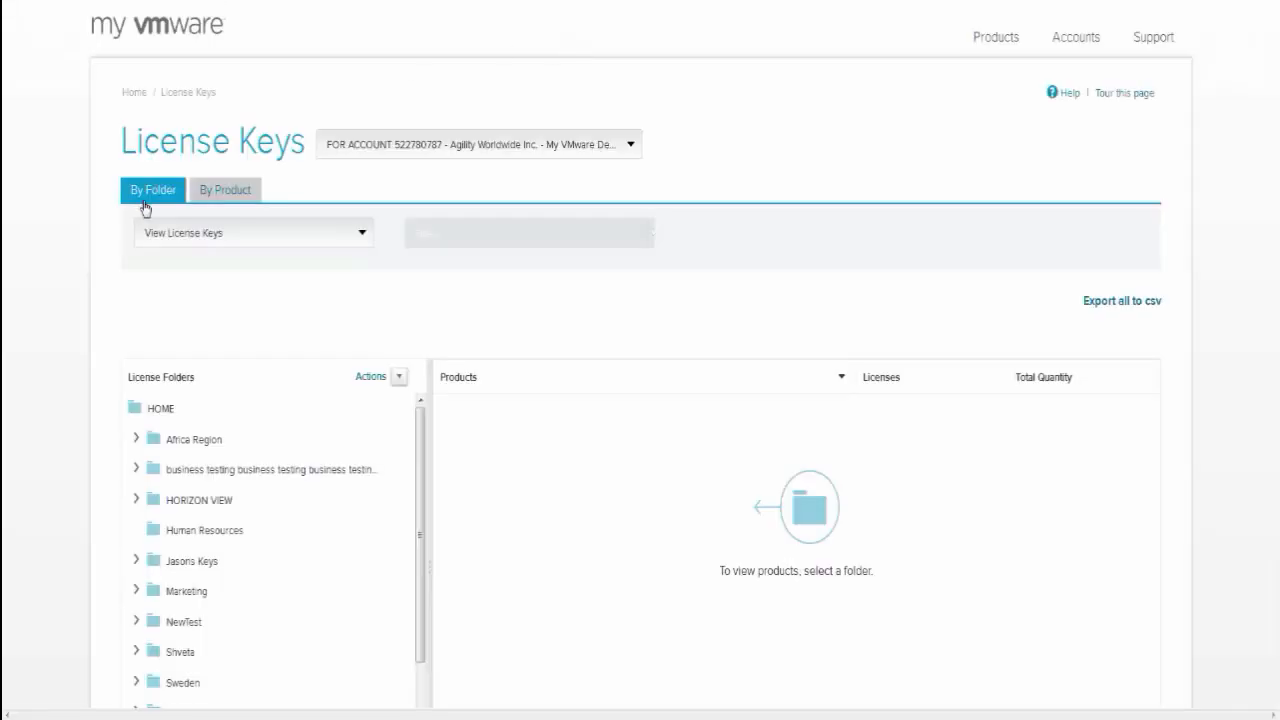
{"action": "left_click", "coordinate": [225, 190]}
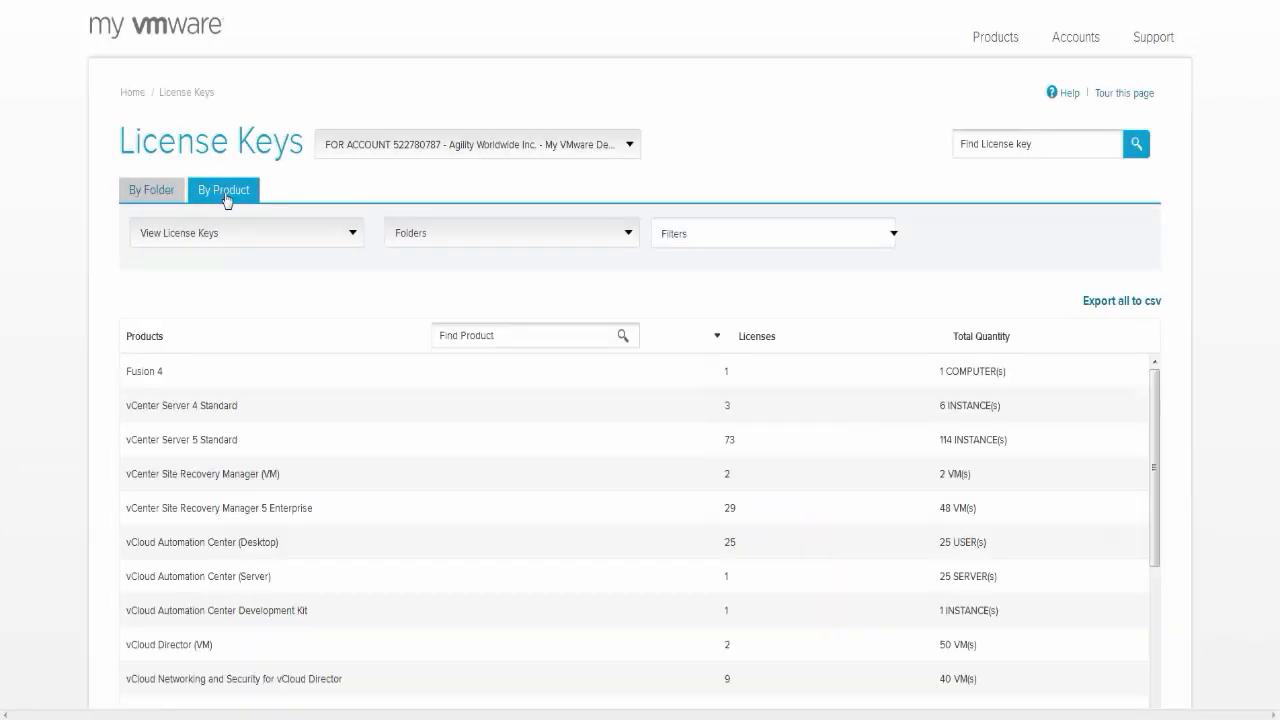
Step: Select the Downgrade License Keys action and filter folders to VMworld test folder
{"action": "left_click", "coordinate": [245, 232]}
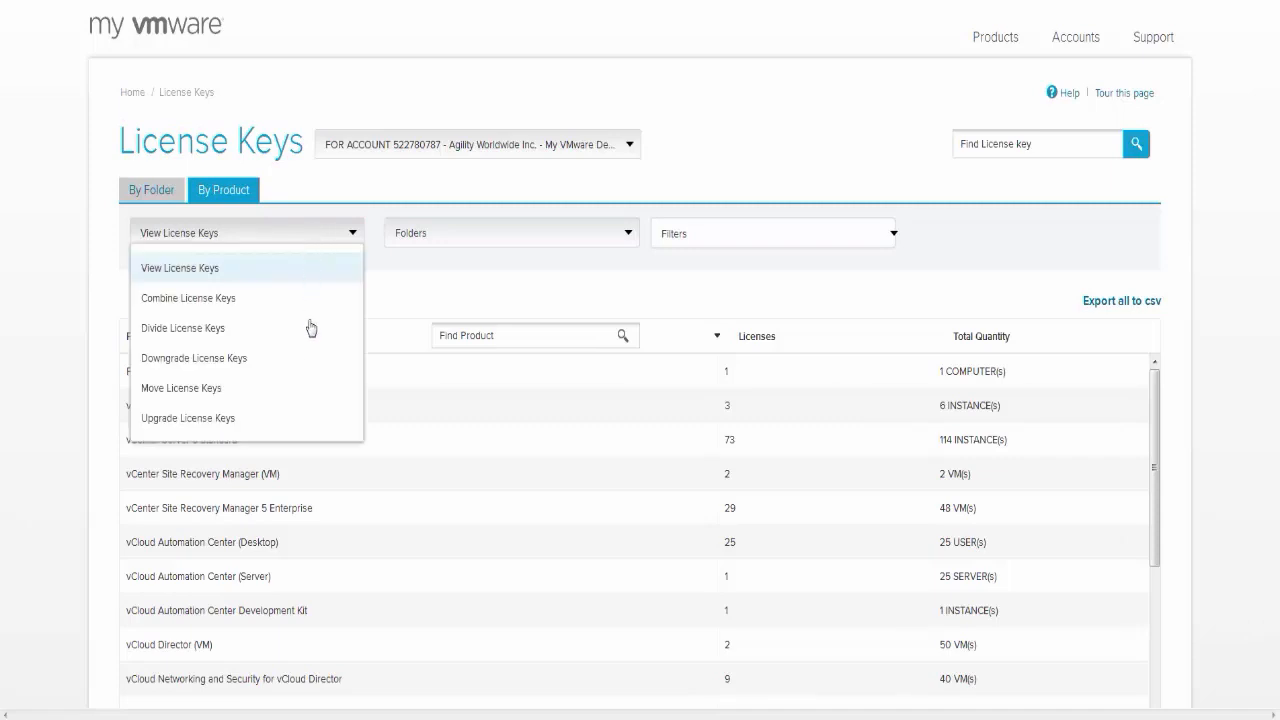
{"action": "left_click", "coordinate": [193, 358]}
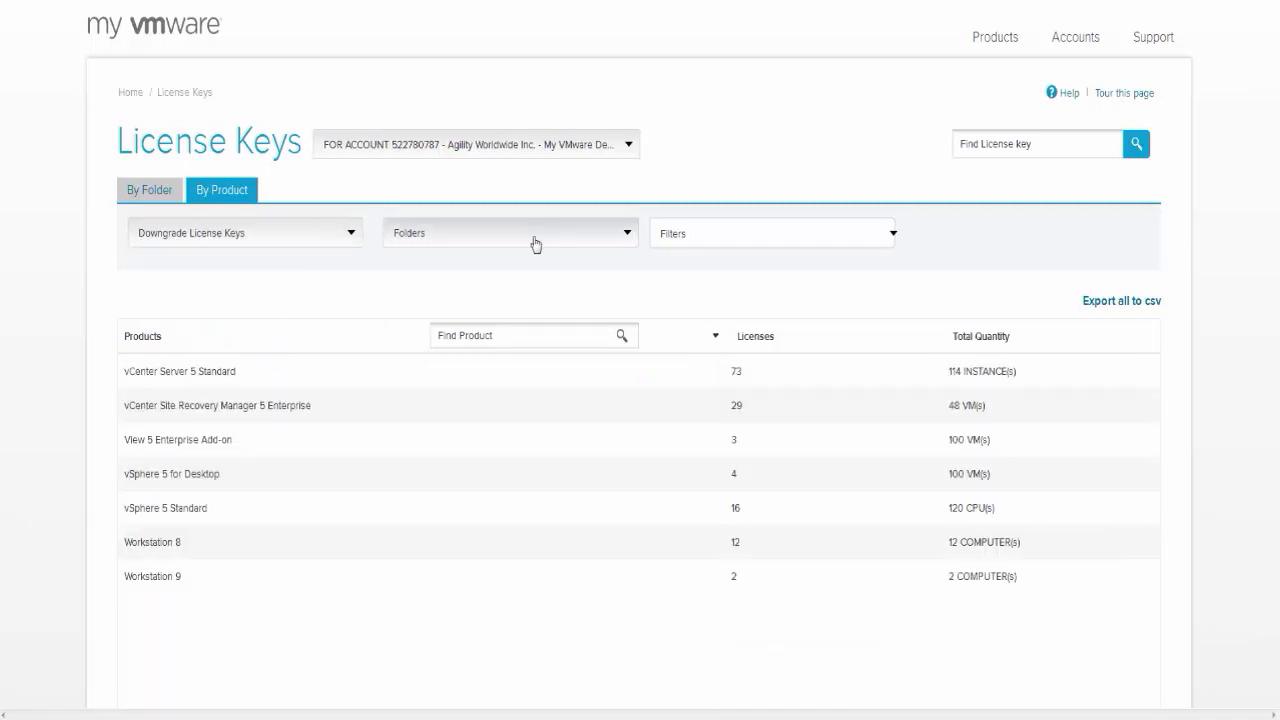
{"action": "left_click", "coordinate": [535, 232]}
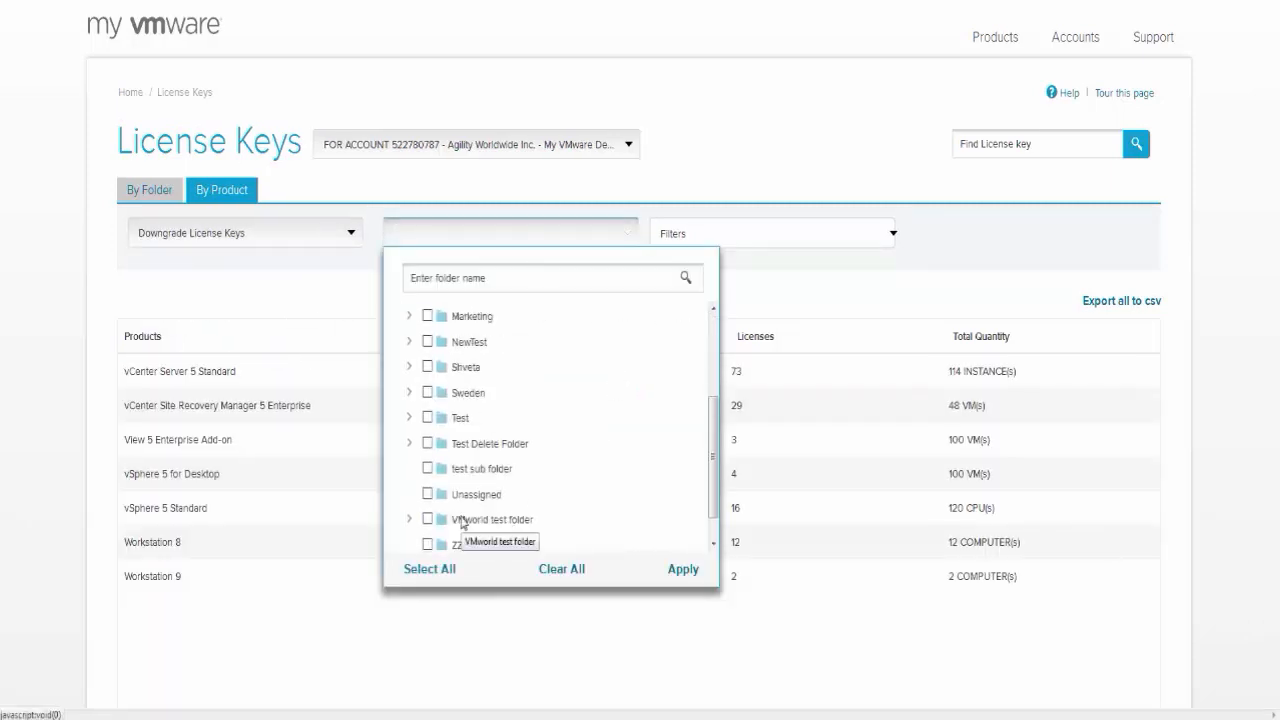
{"action": "left_click", "coordinate": [427, 518]}
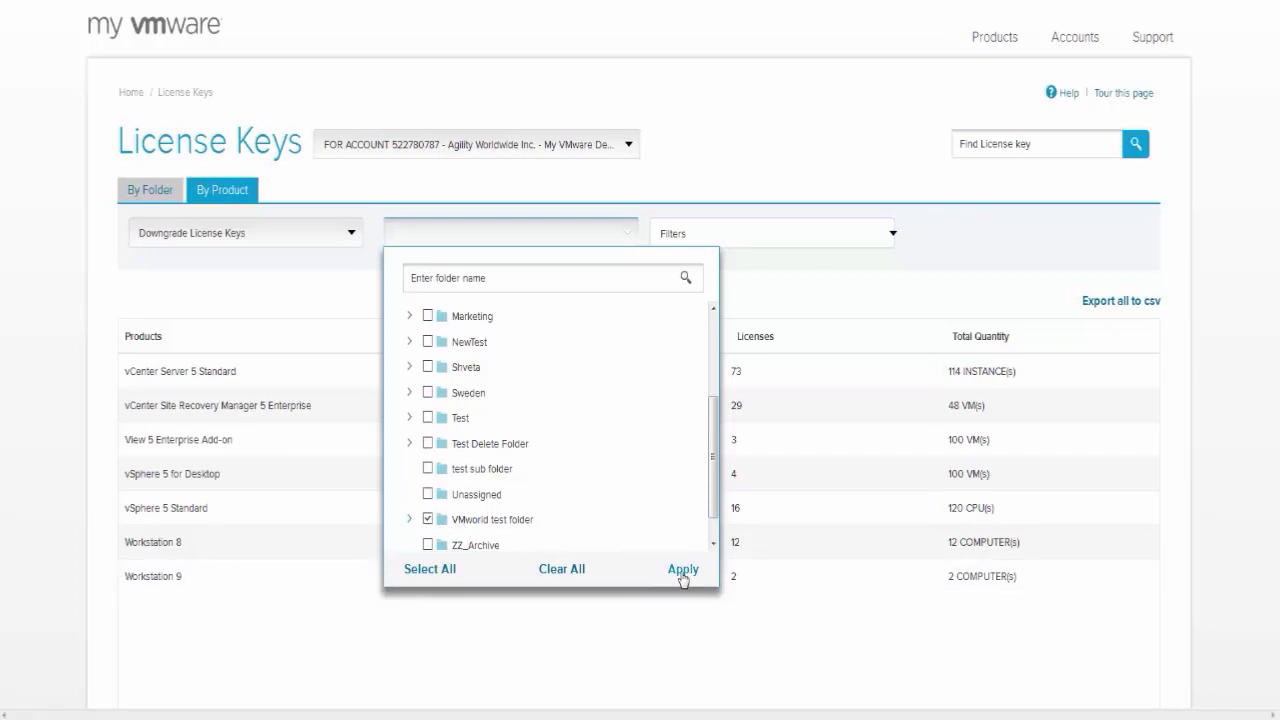
{"action": "left_click", "coordinate": [683, 569]}
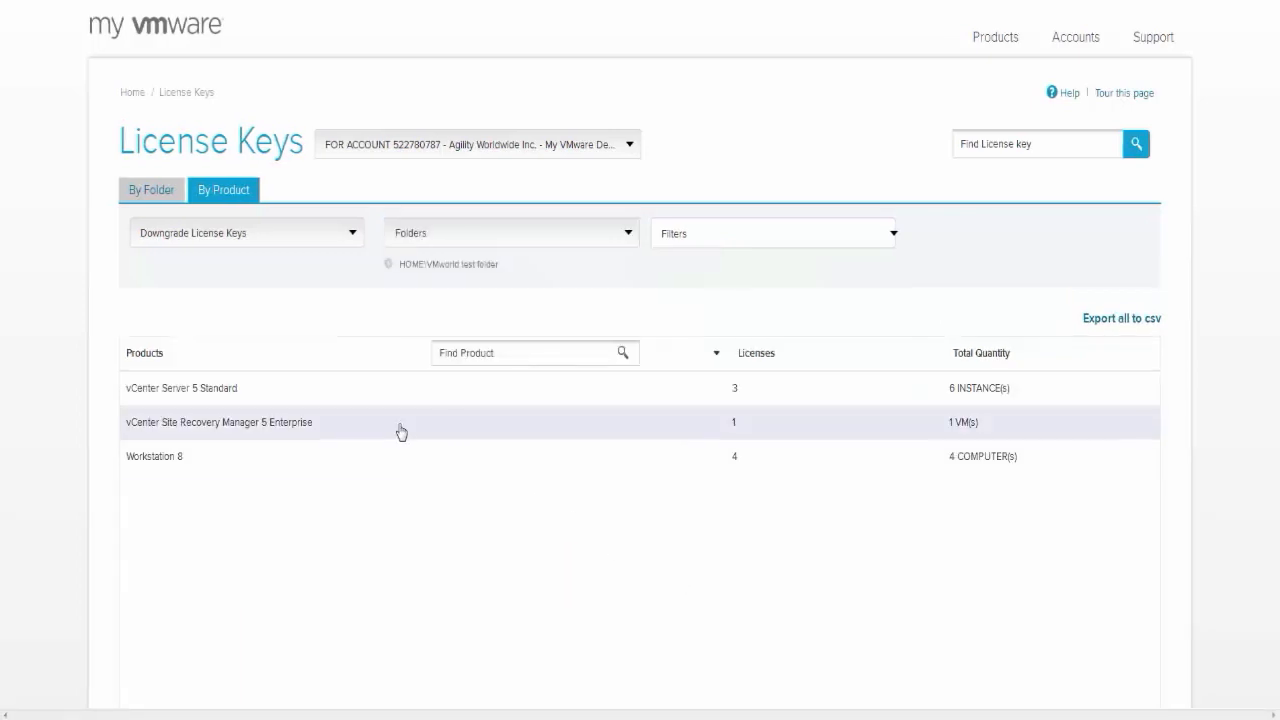
Step: Choose the vCenter Site Recovery Manager 5 Enterprise key and continue to the downgrade form
{"action": "left_click", "coordinate": [219, 422]}
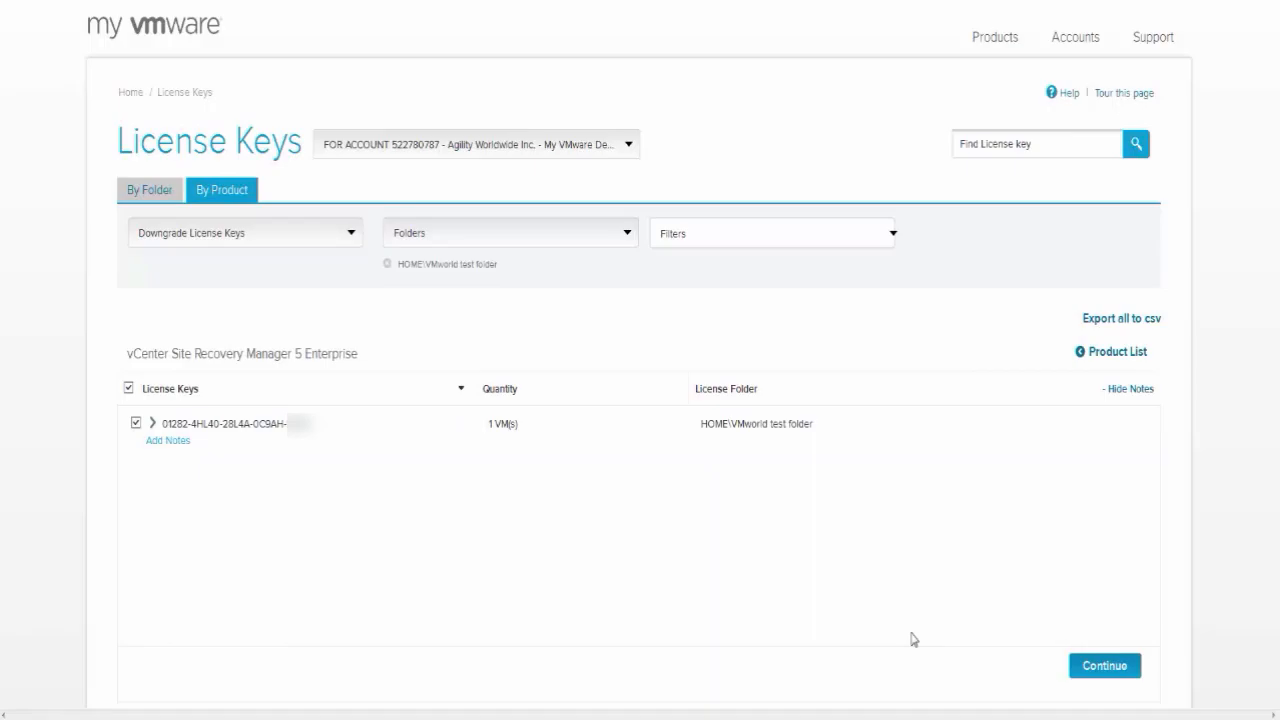
{"action": "left_click", "coordinate": [1104, 665]}
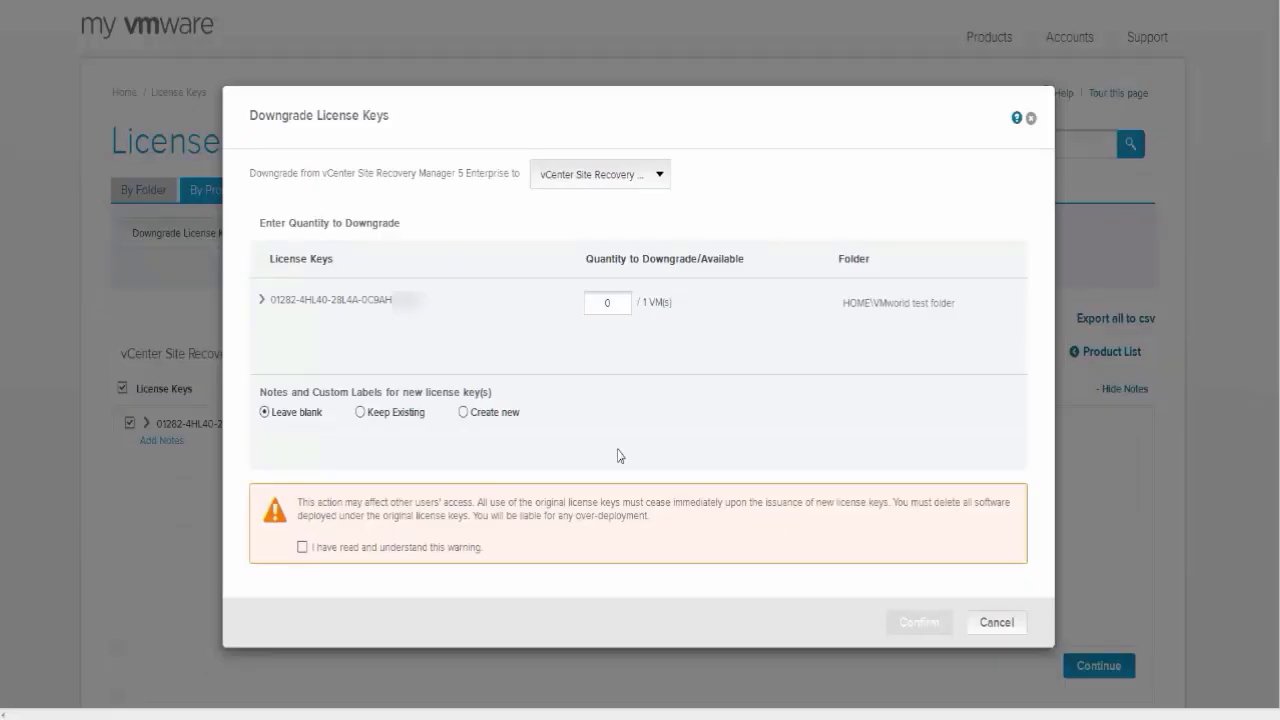
Step: Downgrade a quantity of 1, acknowledging the warning and confirming
{"action": "type", "text": "1"}
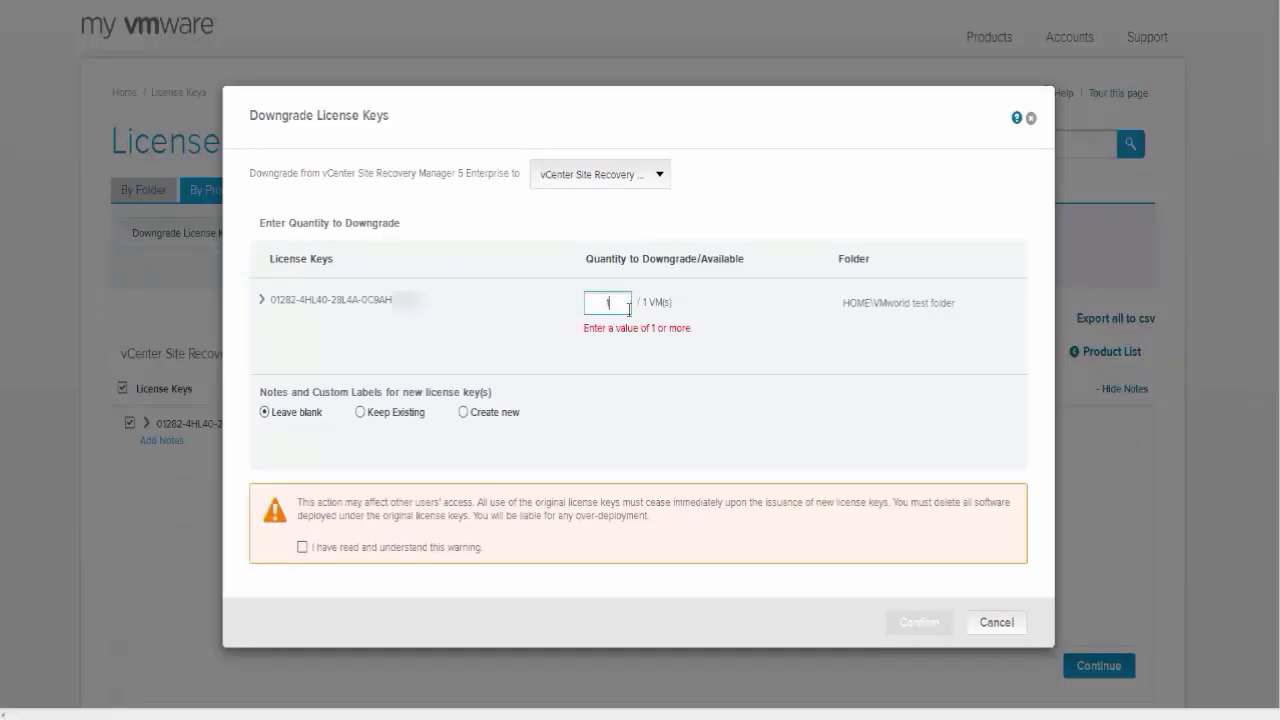
{"action": "left_click", "coordinate": [302, 547]}
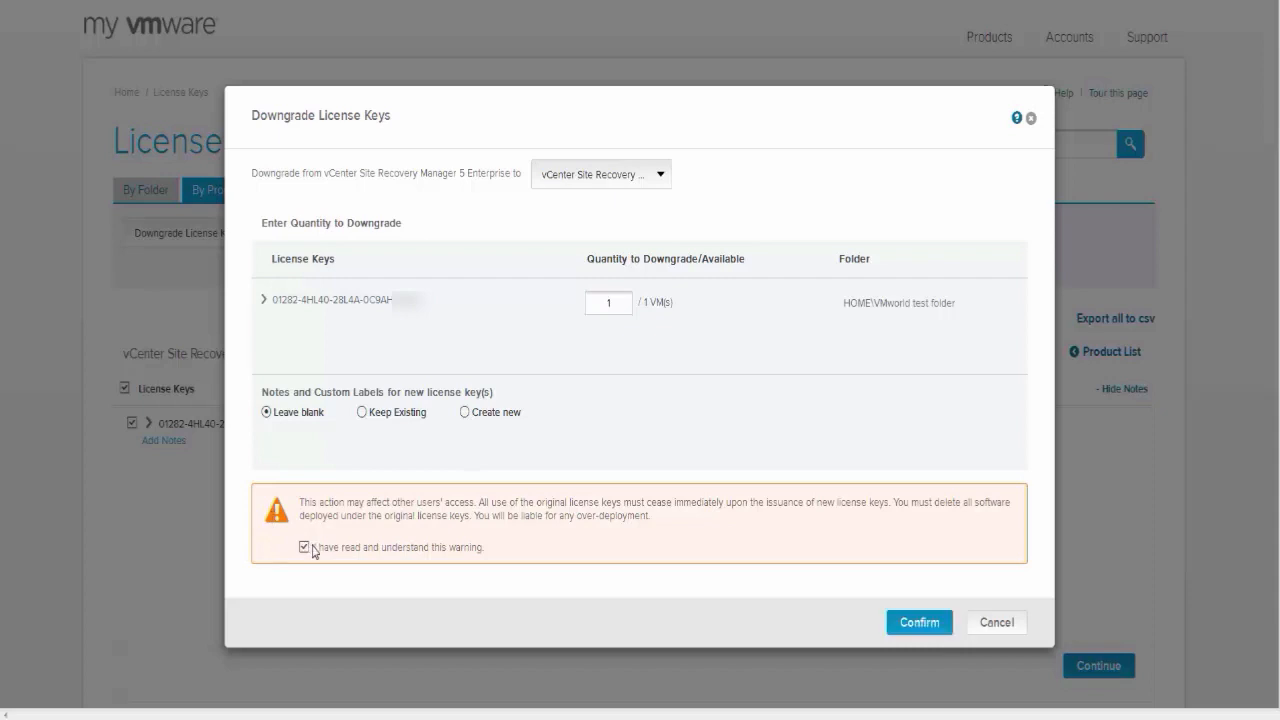
{"action": "left_click", "coordinate": [918, 621]}
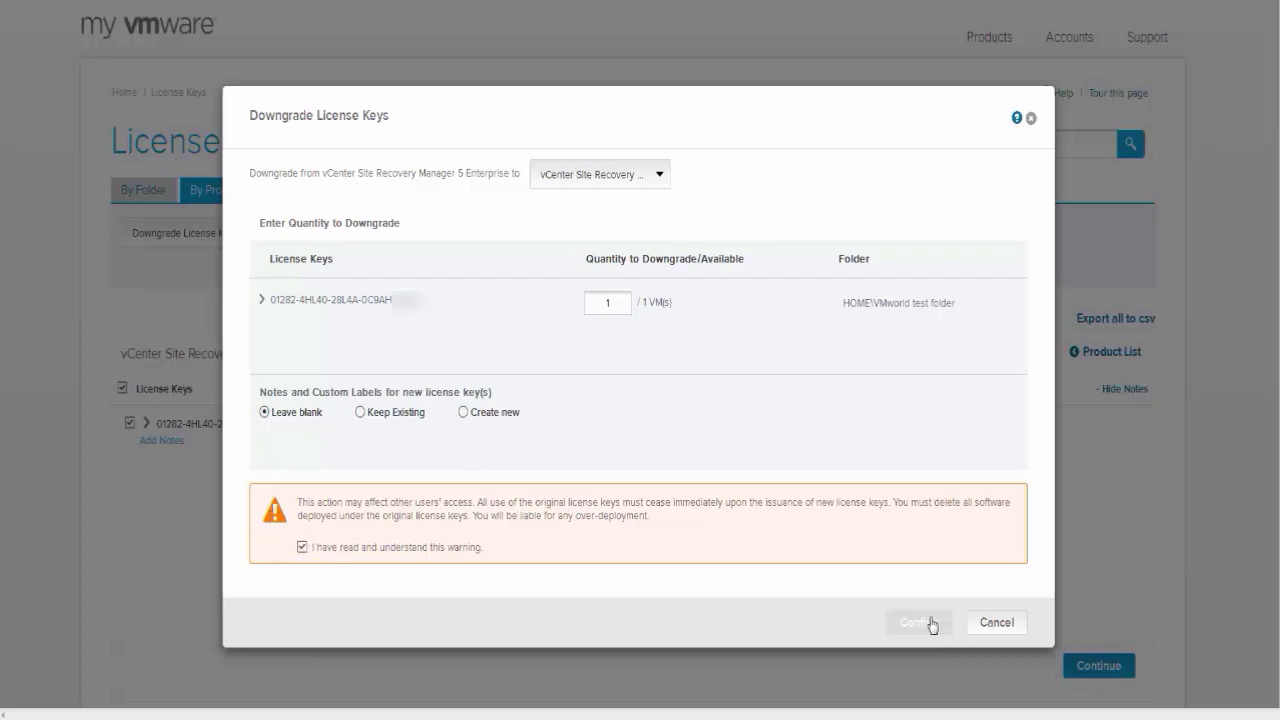
{"action": "left_click", "coordinate": [917, 622]}
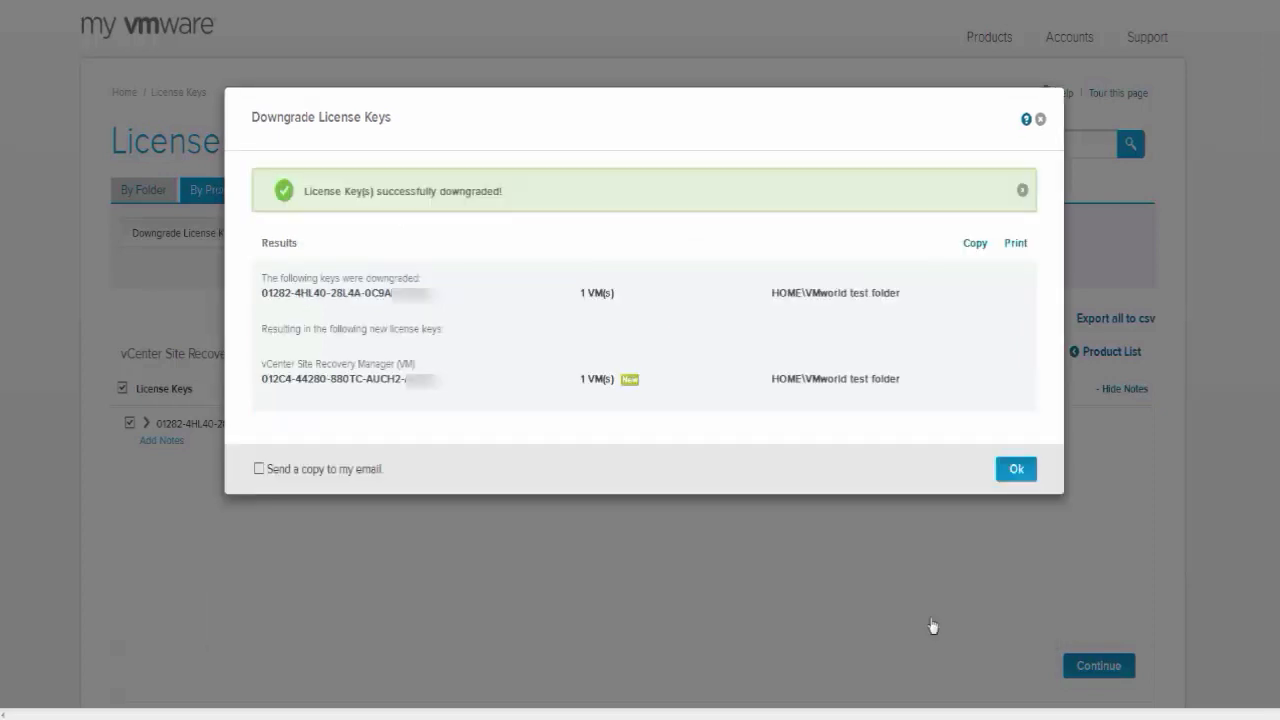
{"action": "mouse_move", "coordinate": [953, 606]}
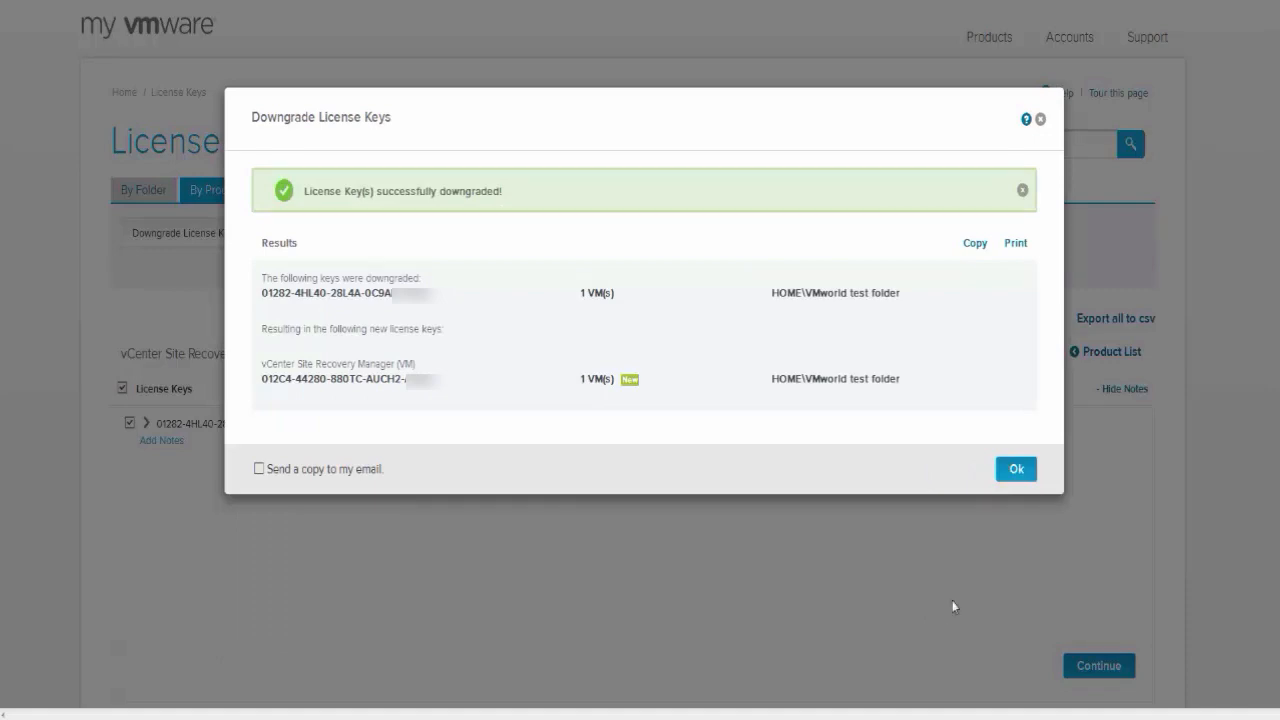